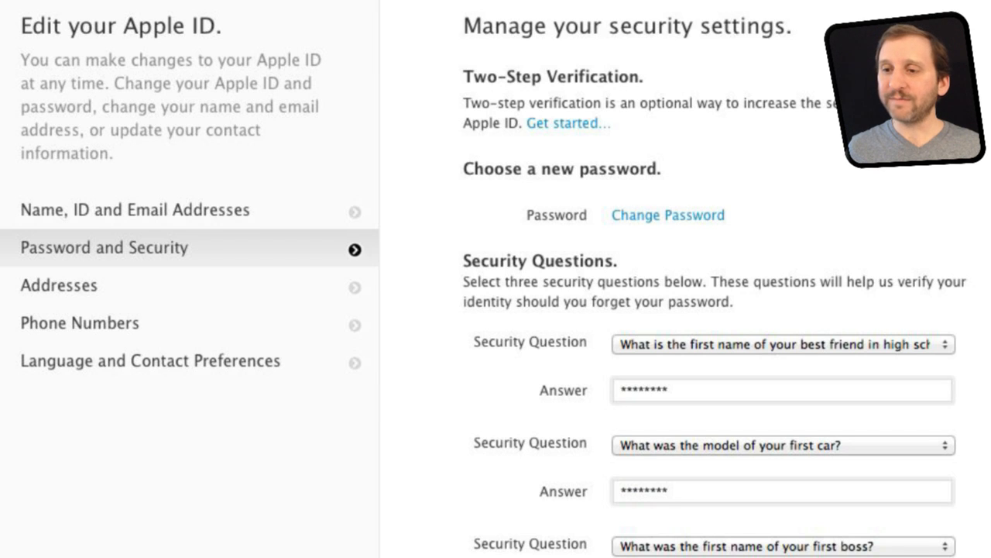
Start two-step verification setup via 'Get started…' in Password and Security.
click(567, 122)
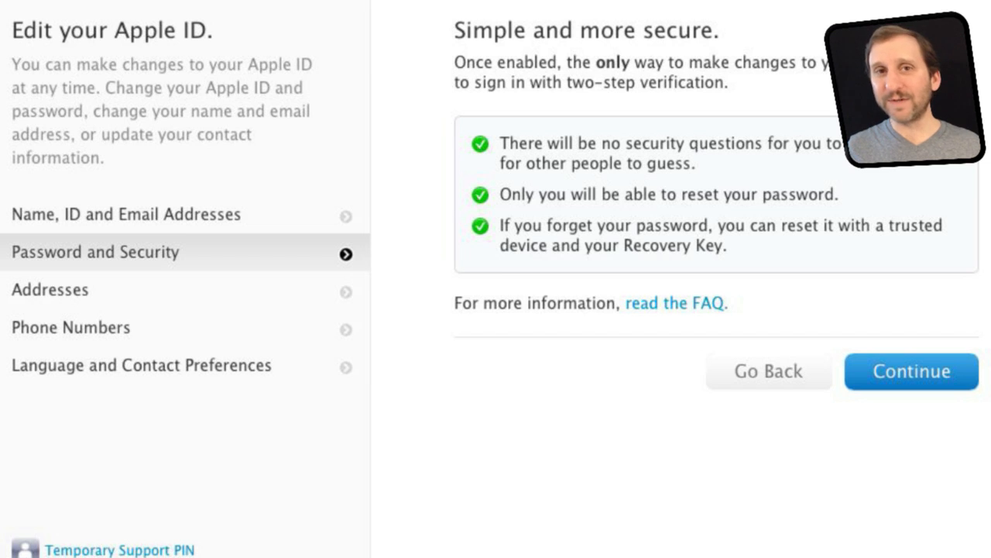
Continue from the 'Simple and more secure' overview to the things-to-remember warnings.
click(911, 372)
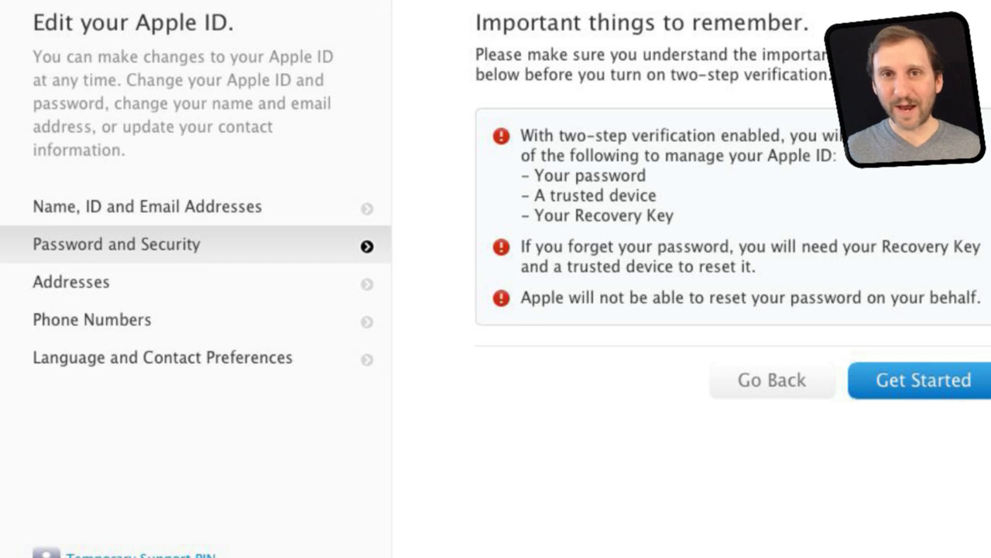
click(921, 381)
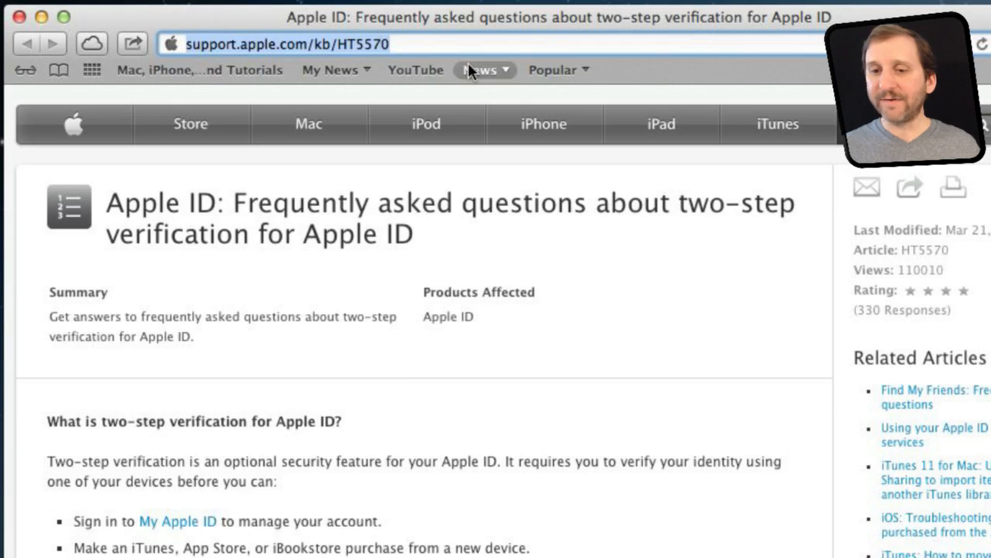
Scroll through the Apple Support HT5570 two-step verification FAQ questions.
scroll(down, 3)
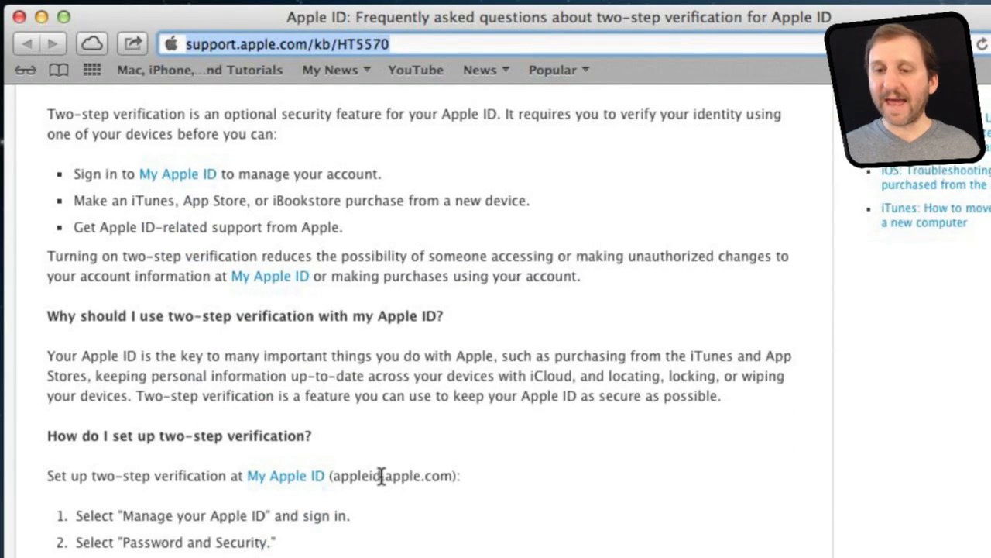
scroll(down, 3)
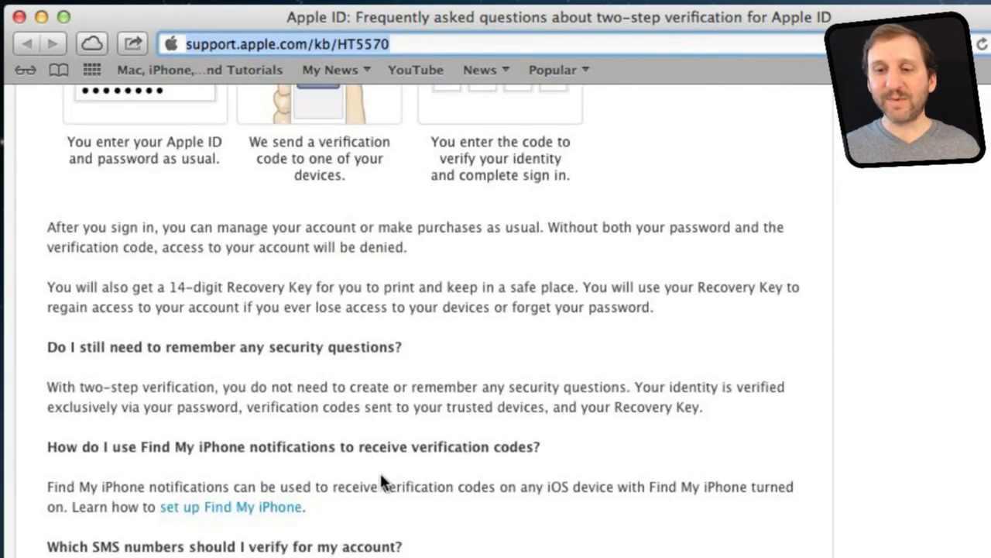
scroll(down, 3)
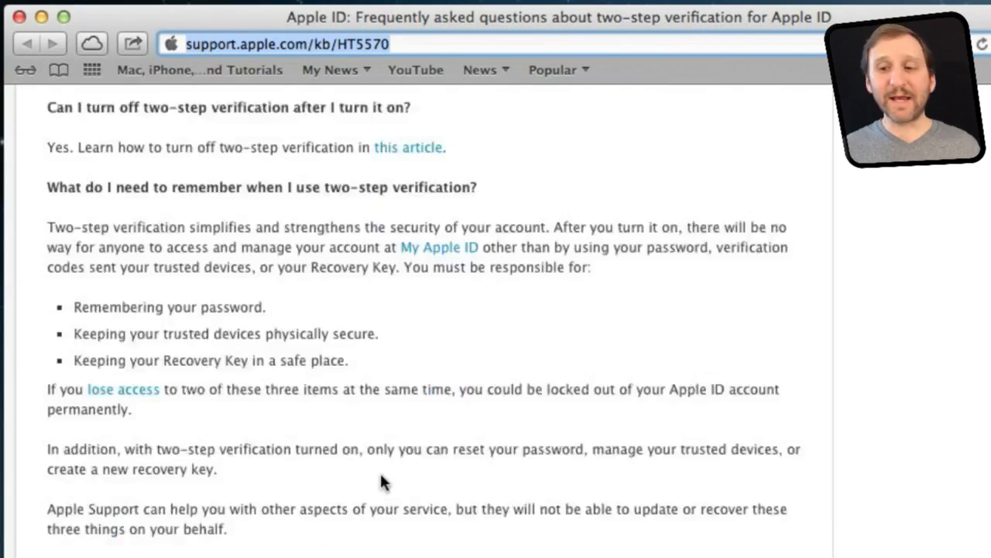
scroll(down, 3)
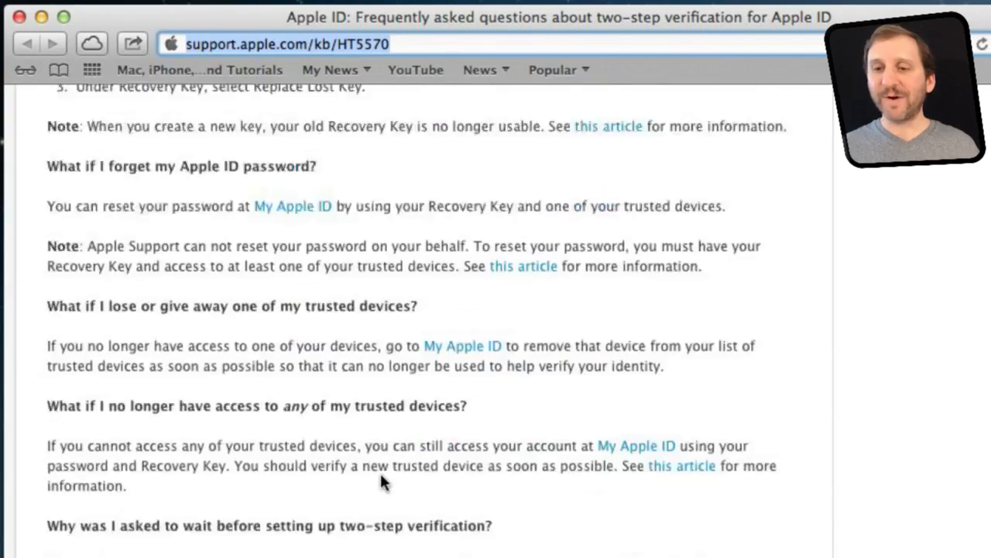
scroll(down, 3)
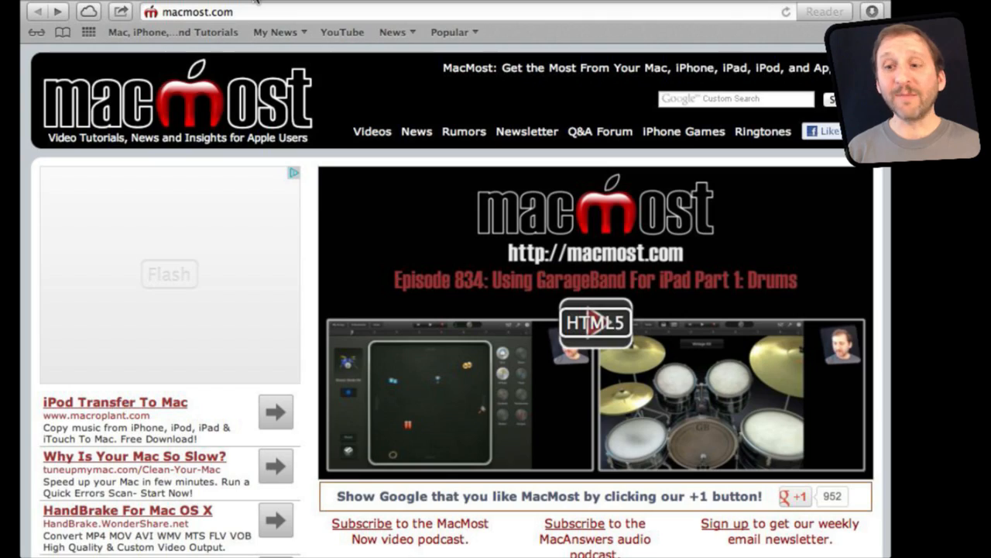
Open the 'MacMost Now 833: 18 Google Search Tricks' episode and scroll to its Like button.
scroll(down, 3)
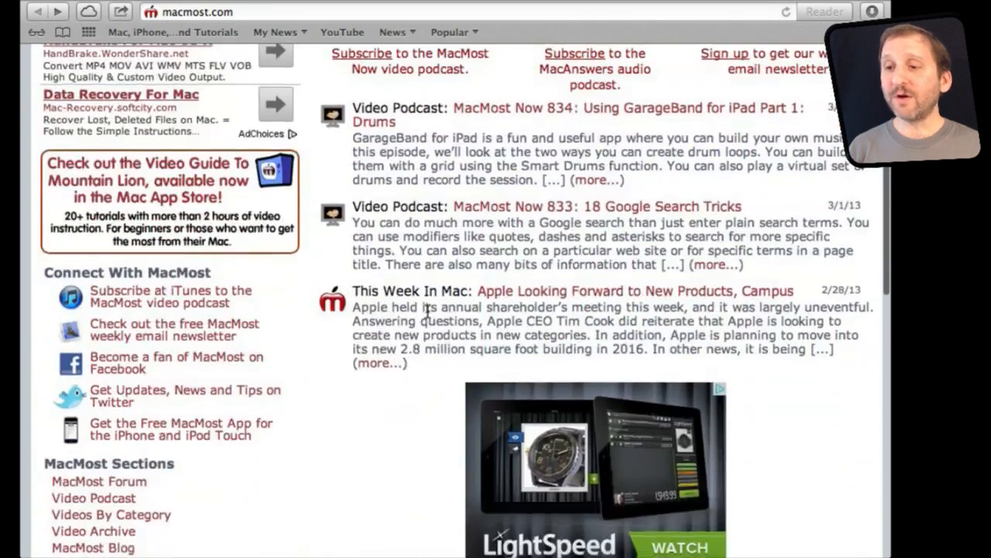
click(597, 206)
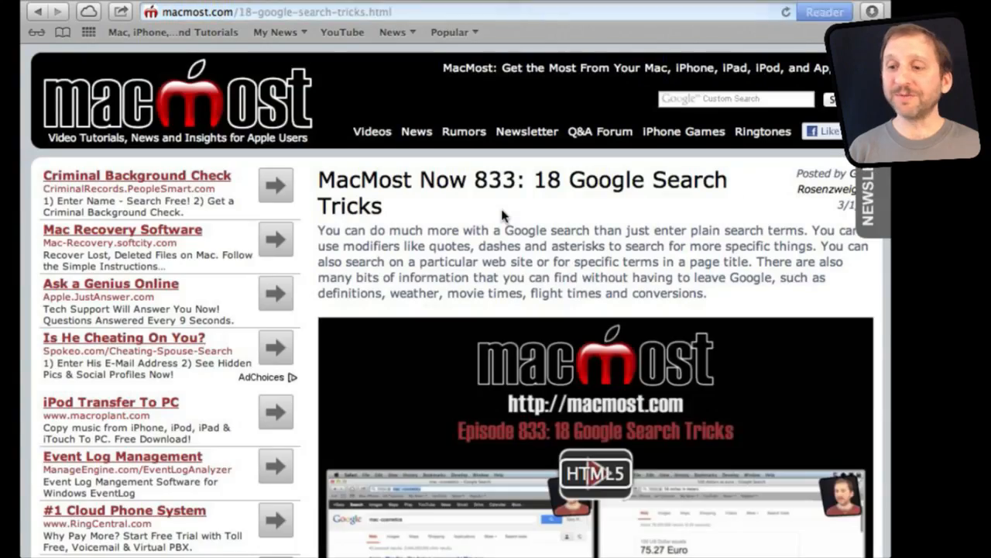
scroll(down, 3)
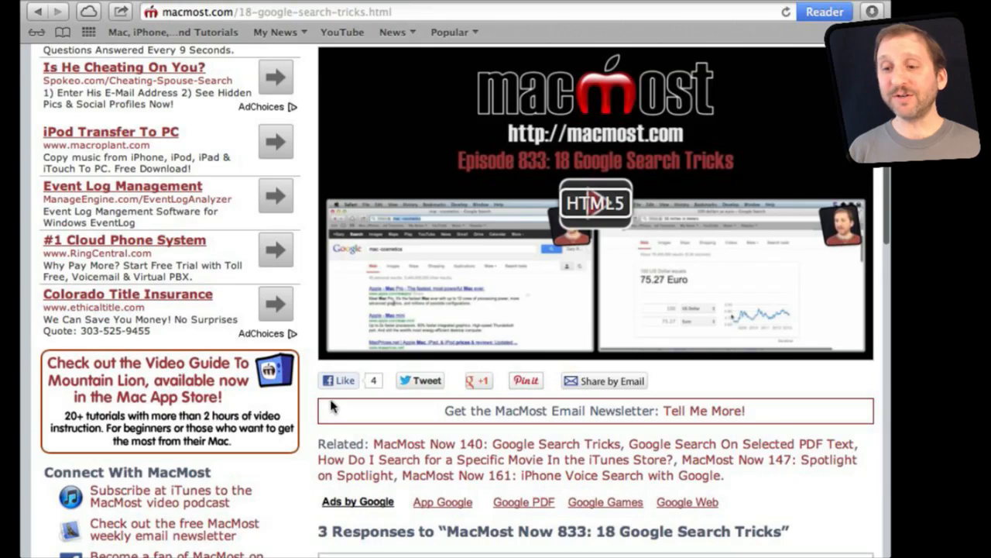
mouse_move(539, 393)
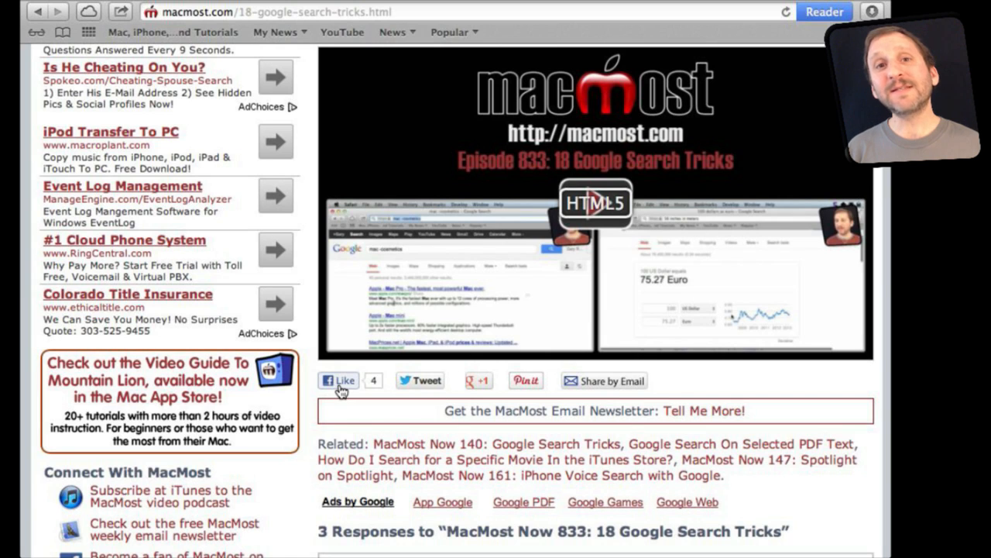
mouse_move(347, 419)
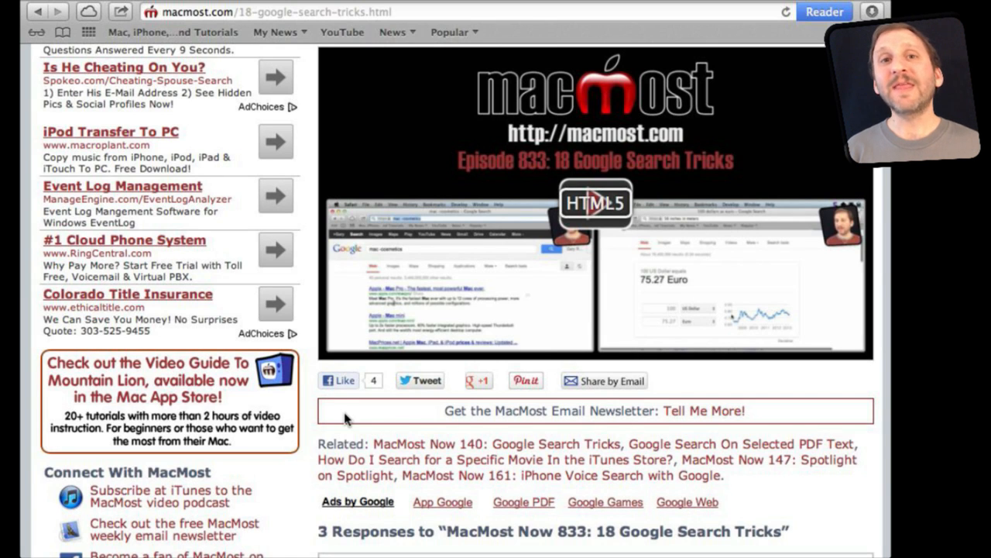